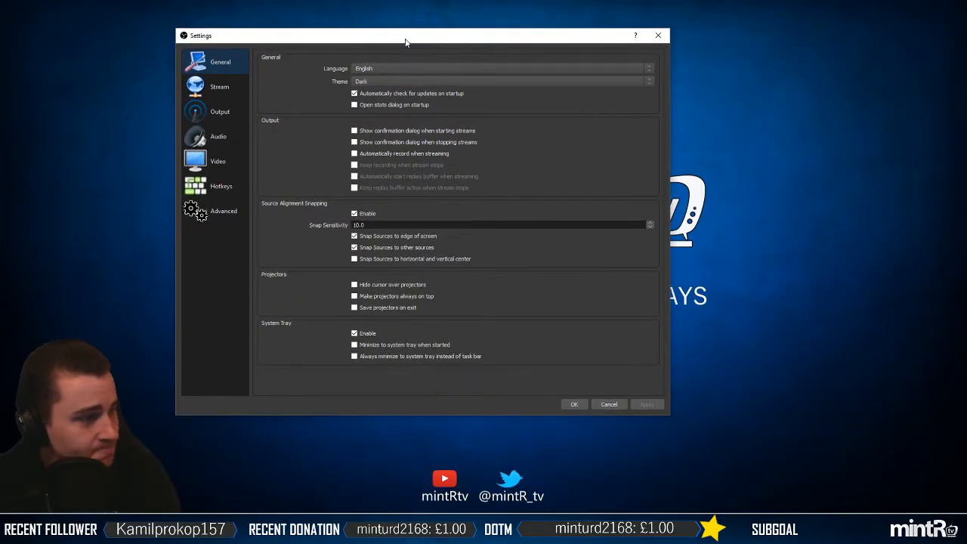
{"action": "mouse_move", "coordinate": [487, 36]}
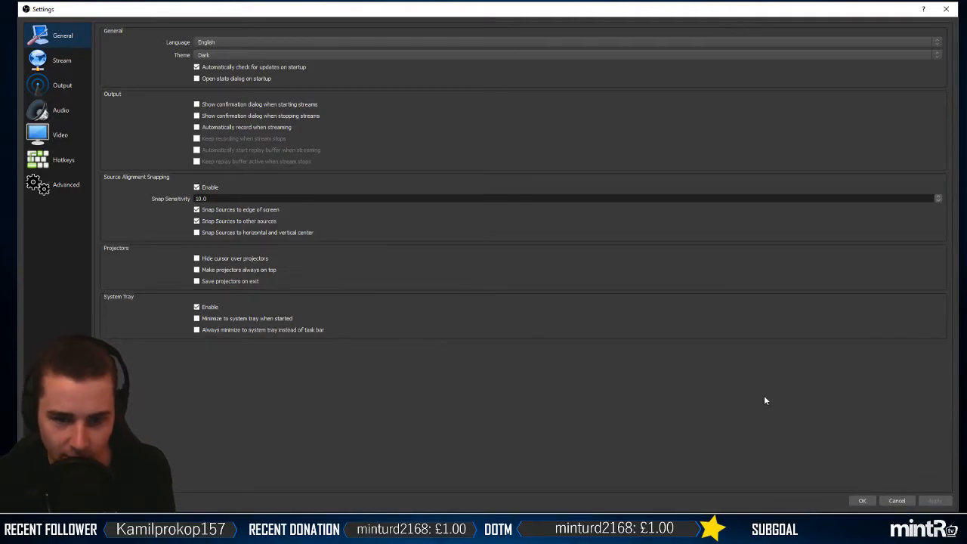
{"action": "mouse_move", "coordinate": [83, 205]}
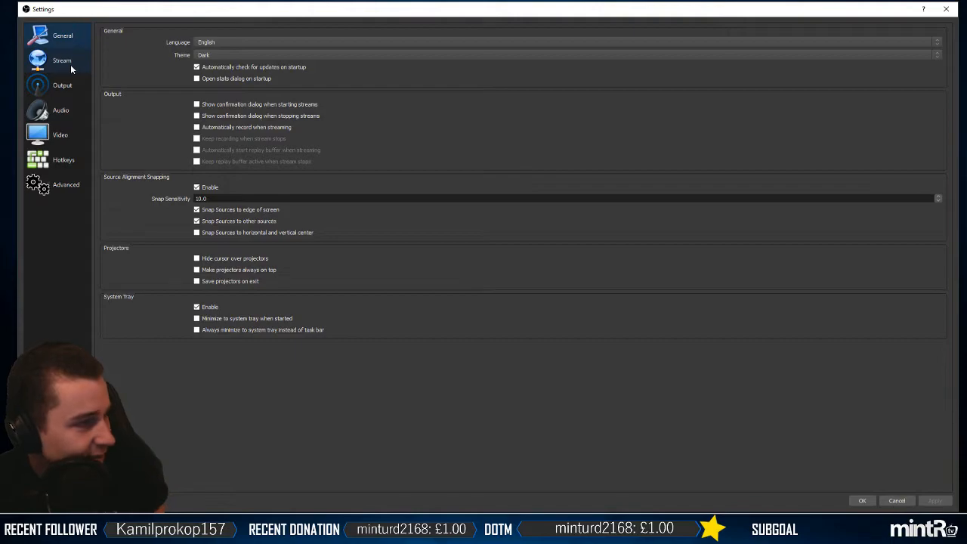
Step: Show the Stream page with Twitch service, London server and the entered stream key
{"action": "left_click", "coordinate": [62, 60]}
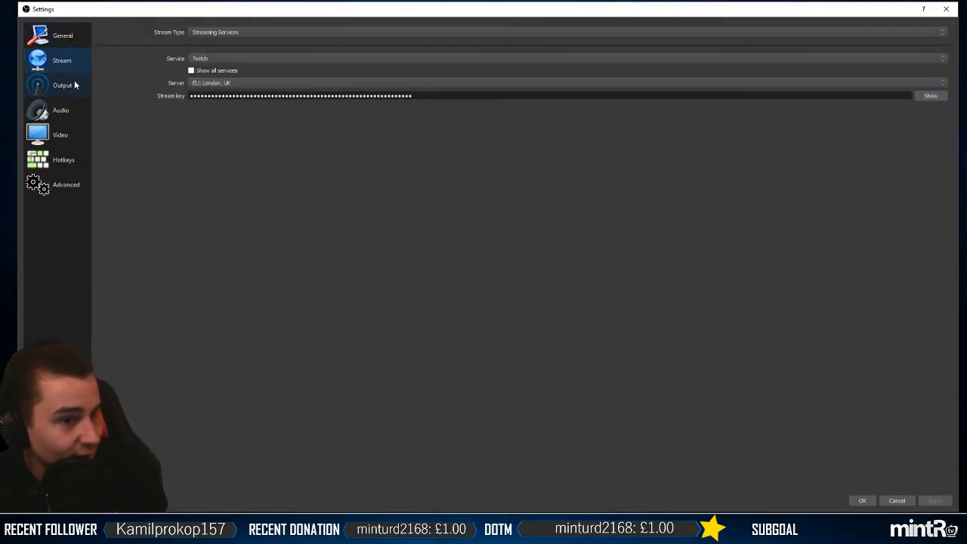
{"action": "left_click", "coordinate": [62, 60]}
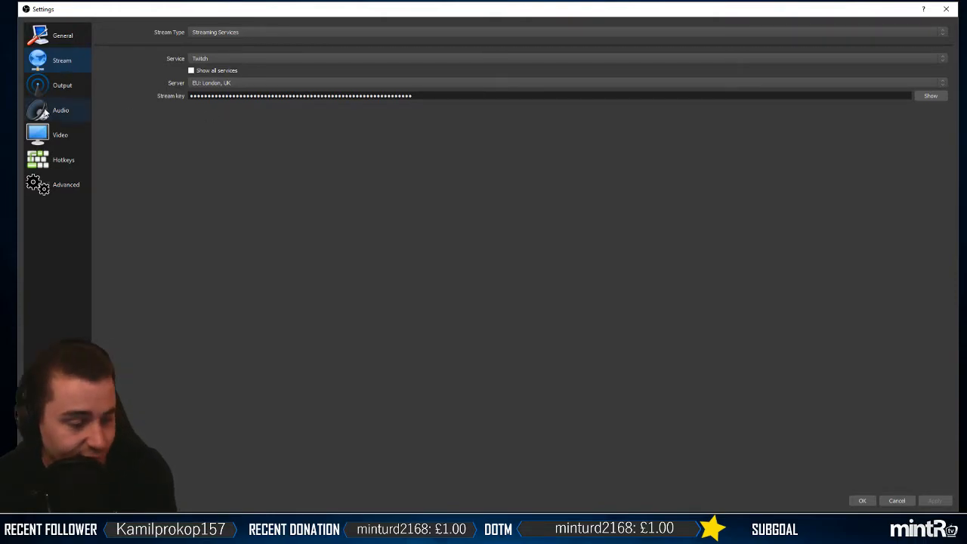
Step: Show the Output page's streaming options: rate control, bitrate, keyframe interval, CPU preset
{"action": "left_click", "coordinate": [62, 85]}
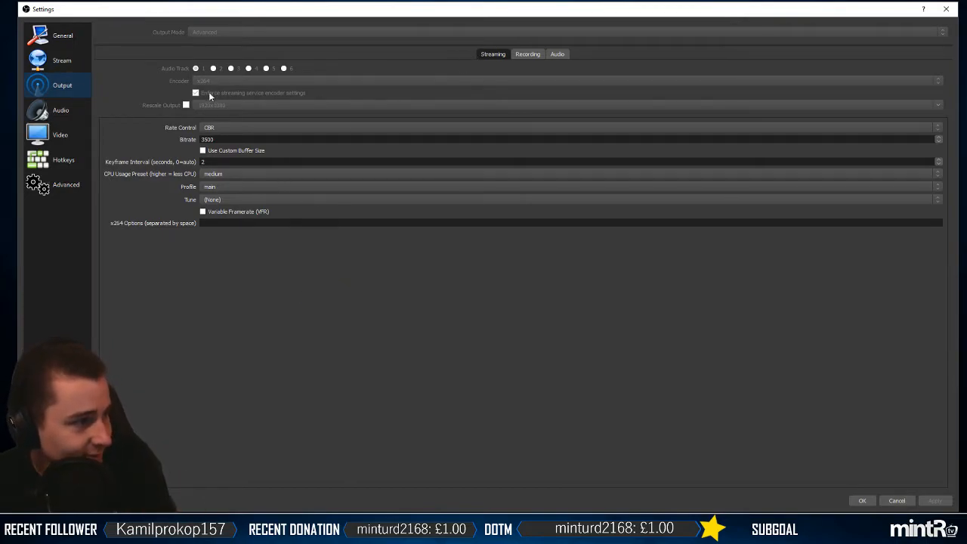
{"action": "mouse_move", "coordinate": [277, 287]}
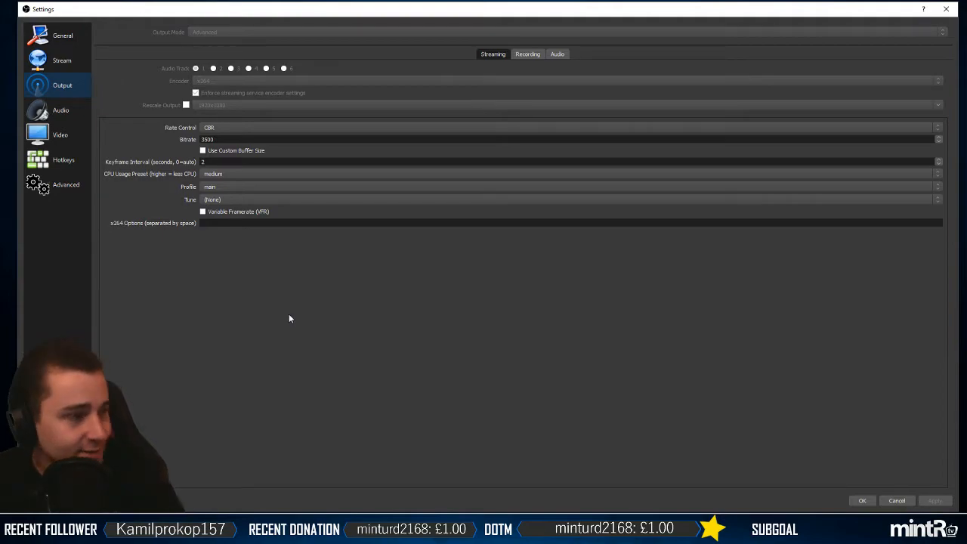
{"action": "mouse_move", "coordinate": [134, 172]}
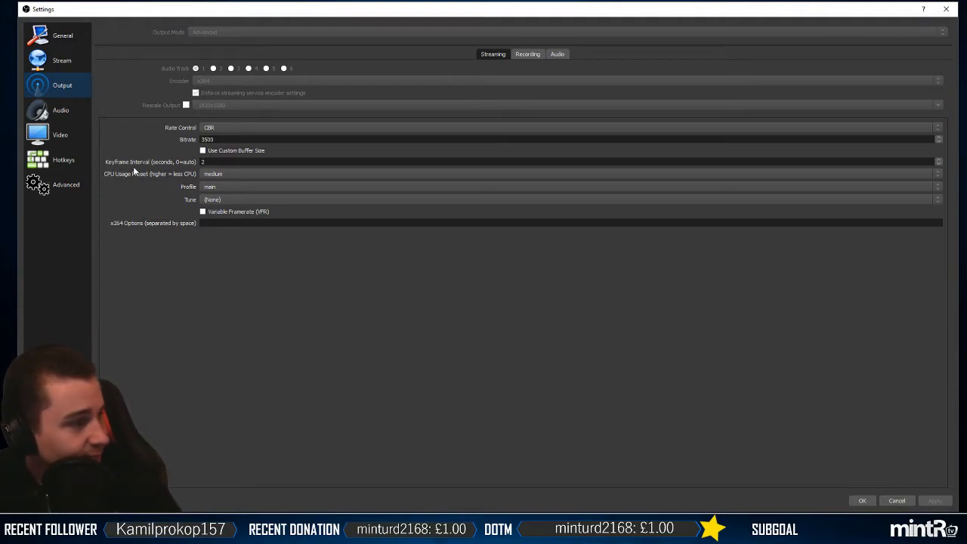
{"action": "mouse_move", "coordinate": [266, 313]}
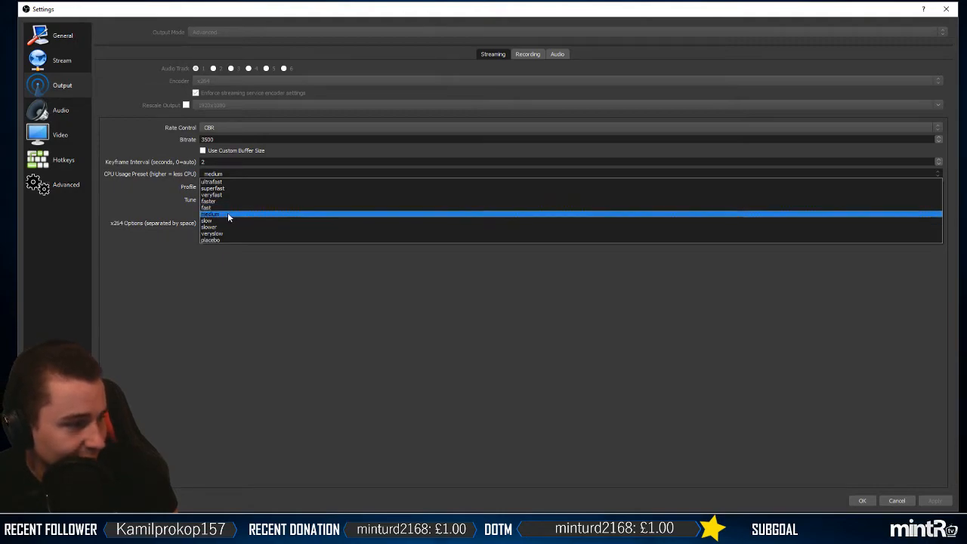
Step: Browse the CPU Usage Preset choices twice and leave the preset at medium
{"action": "left_click", "coordinate": [209, 207]}
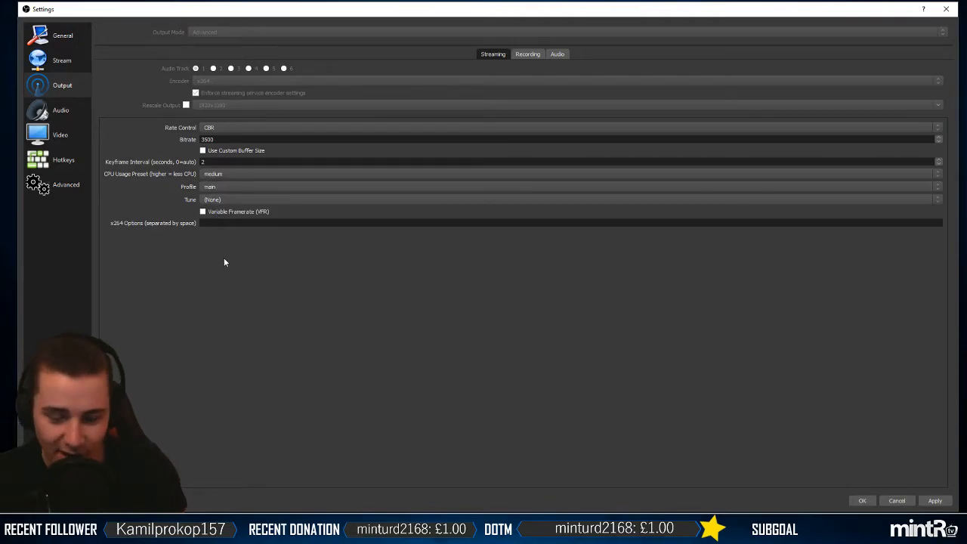
{"action": "left_click", "coordinate": [567, 174]}
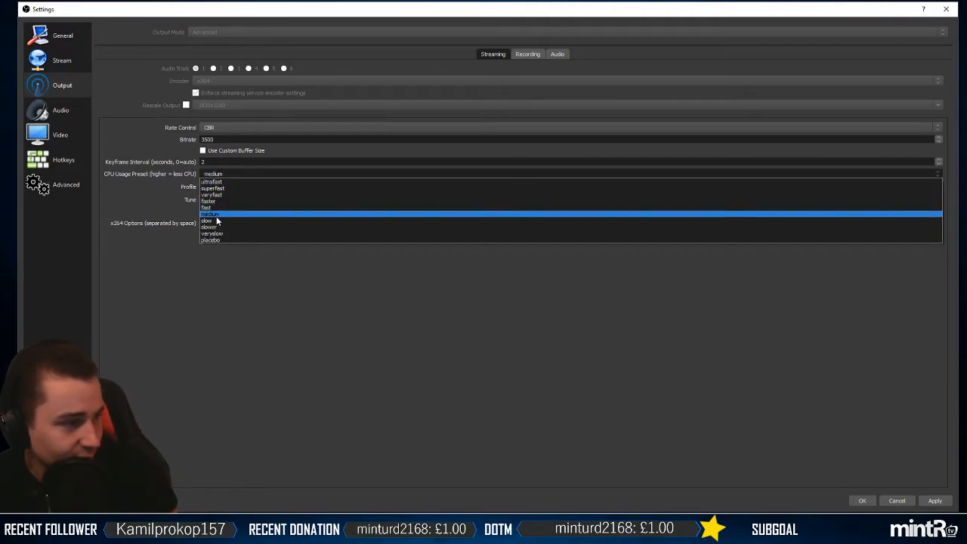
{"action": "left_click", "coordinate": [208, 221]}
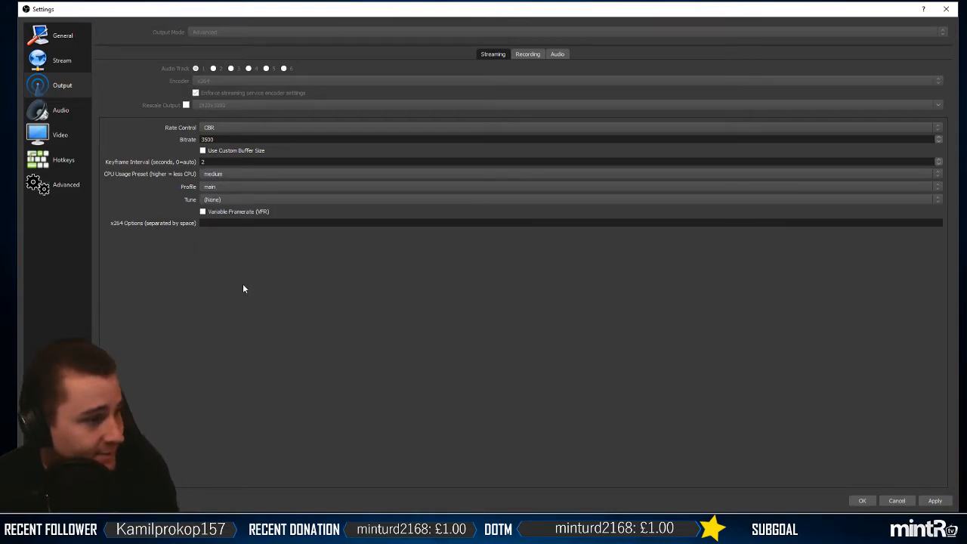
{"action": "mouse_move", "coordinate": [387, 335]}
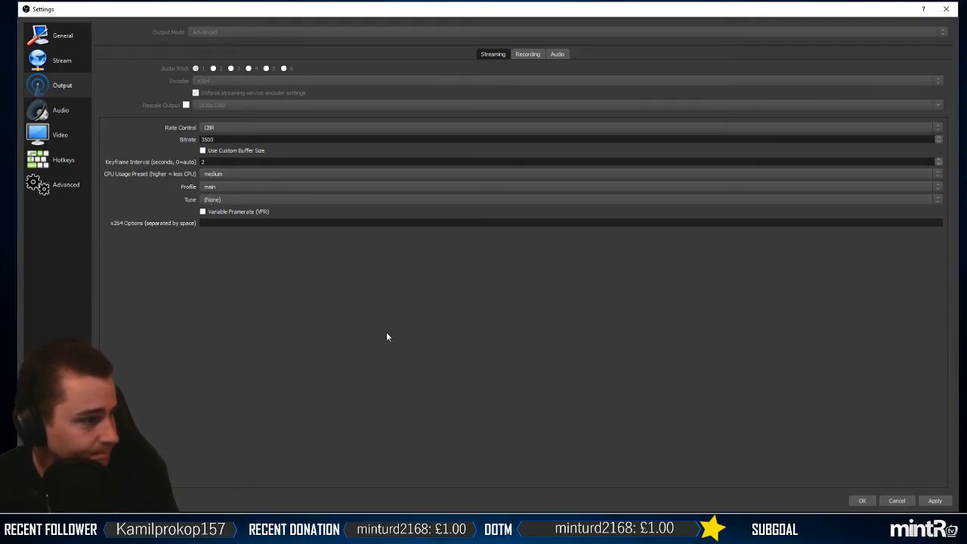
{"action": "mouse_move", "coordinate": [244, 259]}
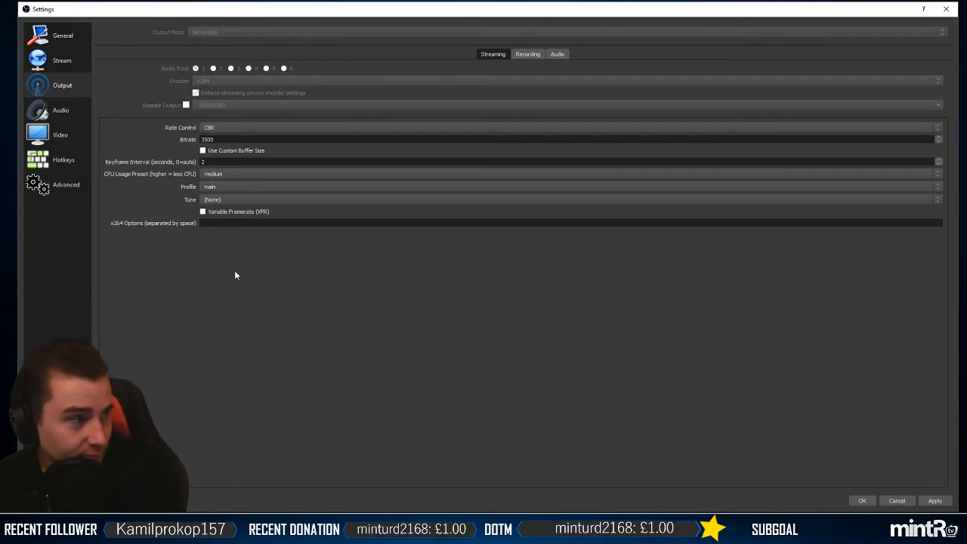
{"action": "left_click", "coordinate": [60, 108]}
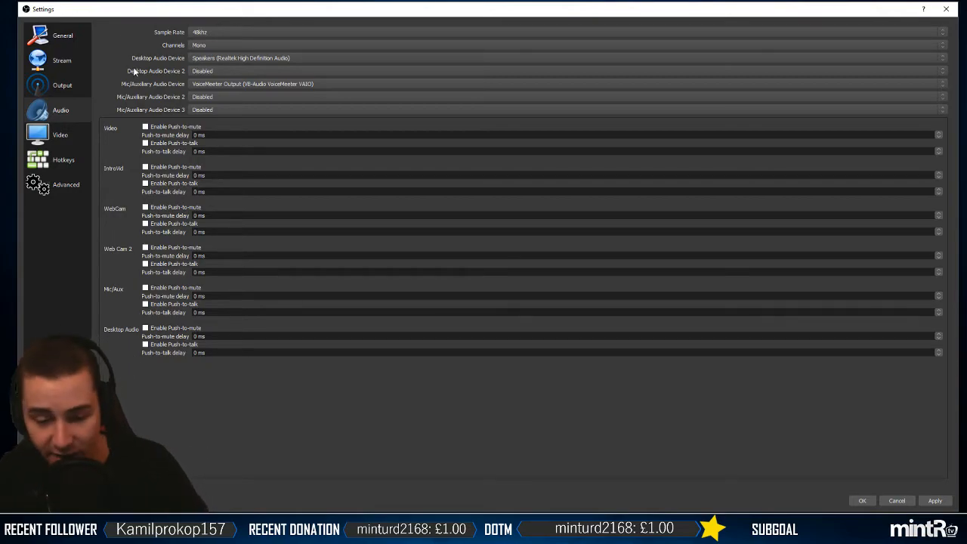
{"action": "left_click", "coordinate": [60, 134]}
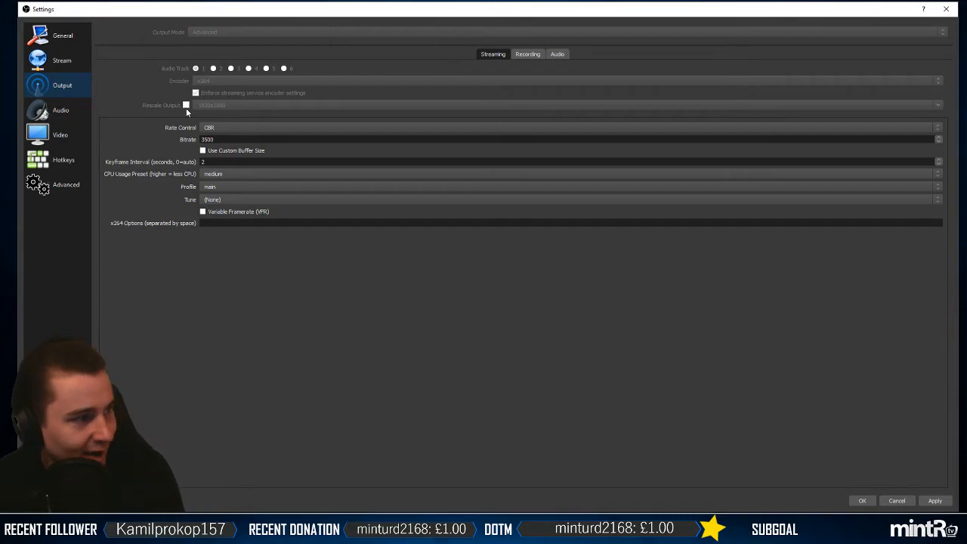
Step: Show the Video page's base and output resolutions, locked during active output, via a detour to Output
{"action": "left_click", "coordinate": [60, 135]}
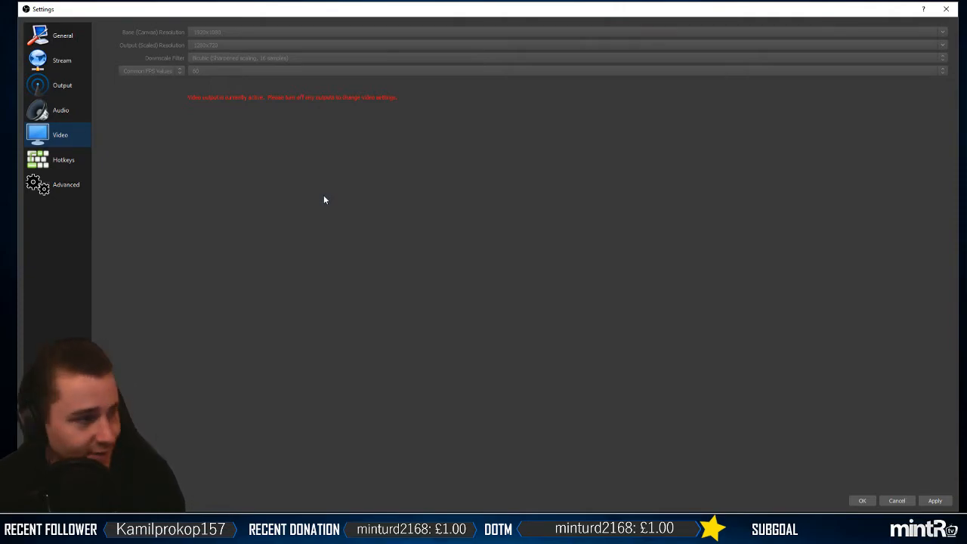
{"action": "mouse_move", "coordinate": [160, 41]}
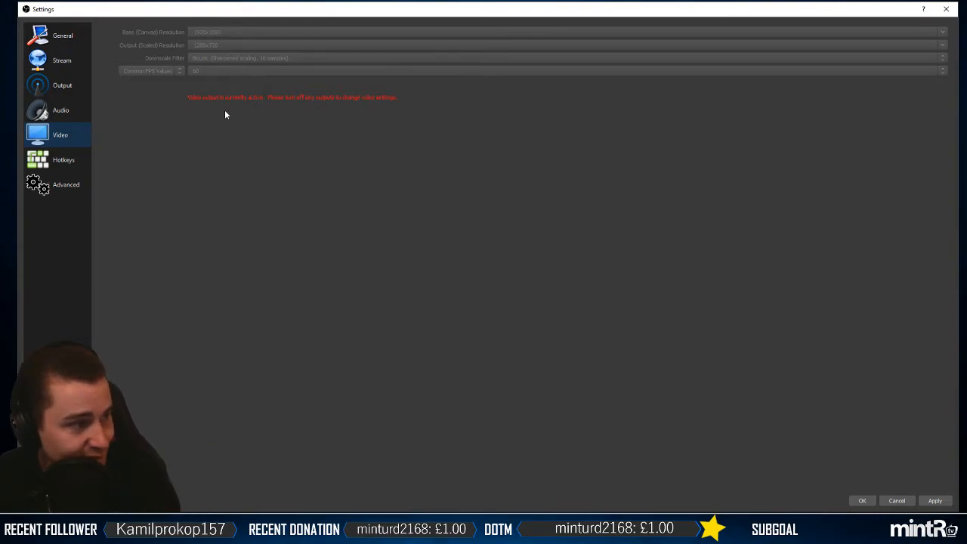
{"action": "left_click", "coordinate": [62, 85]}
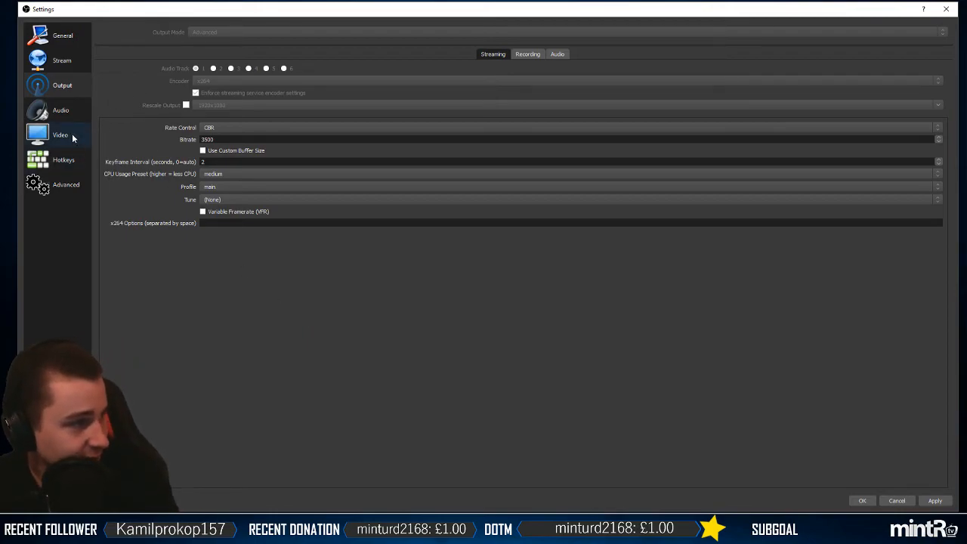
{"action": "left_click", "coordinate": [60, 134]}
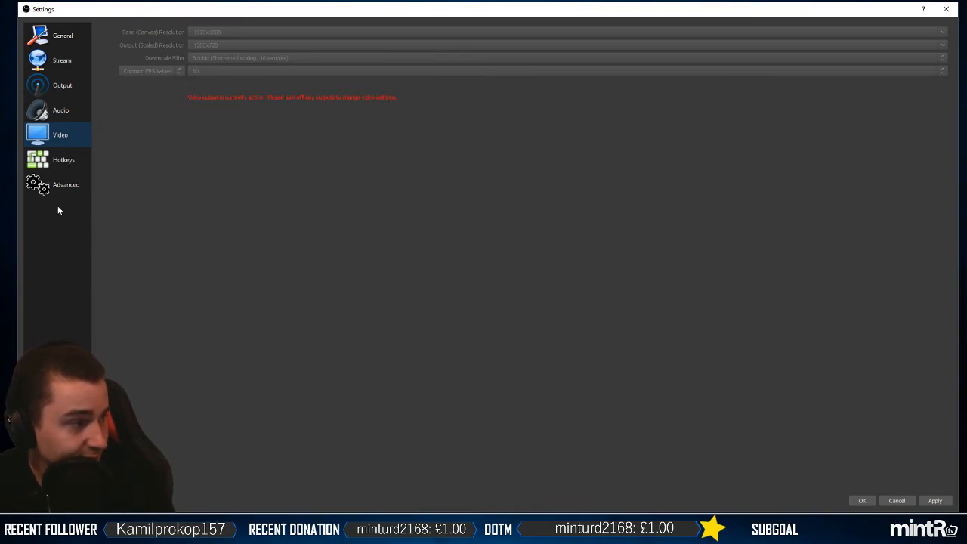
Step: Review the Advanced and Hotkeys pages, then the Video page
{"action": "left_click", "coordinate": [67, 184]}
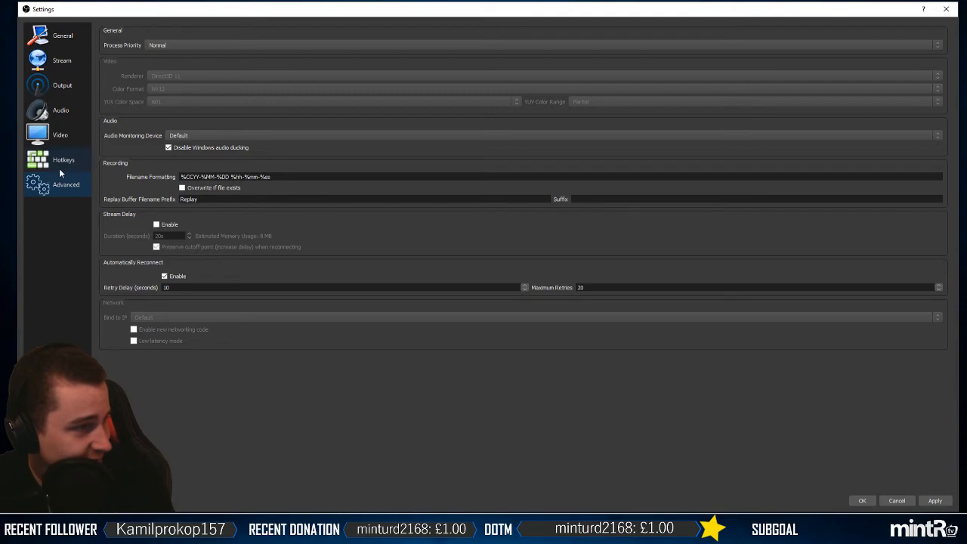
{"action": "left_click", "coordinate": [64, 160]}
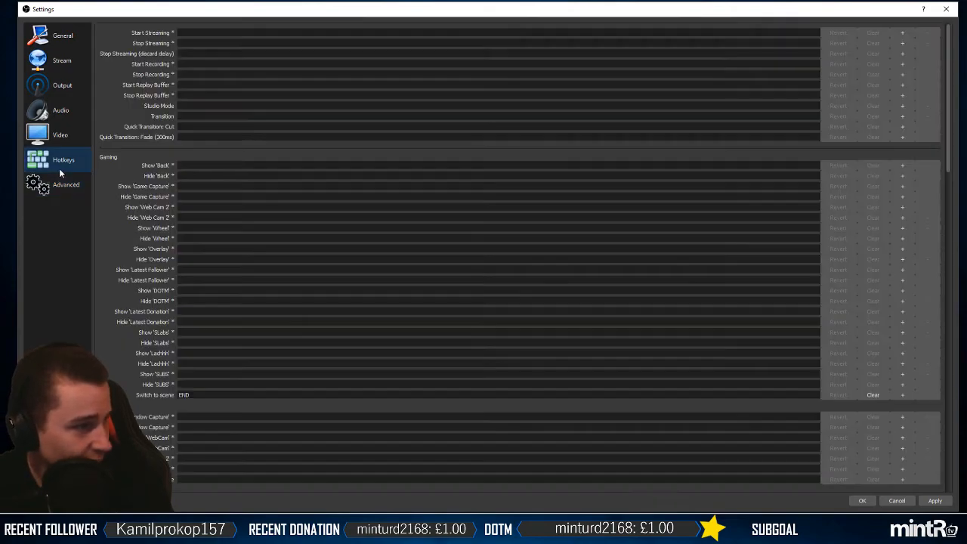
{"action": "left_click", "coordinate": [66, 185]}
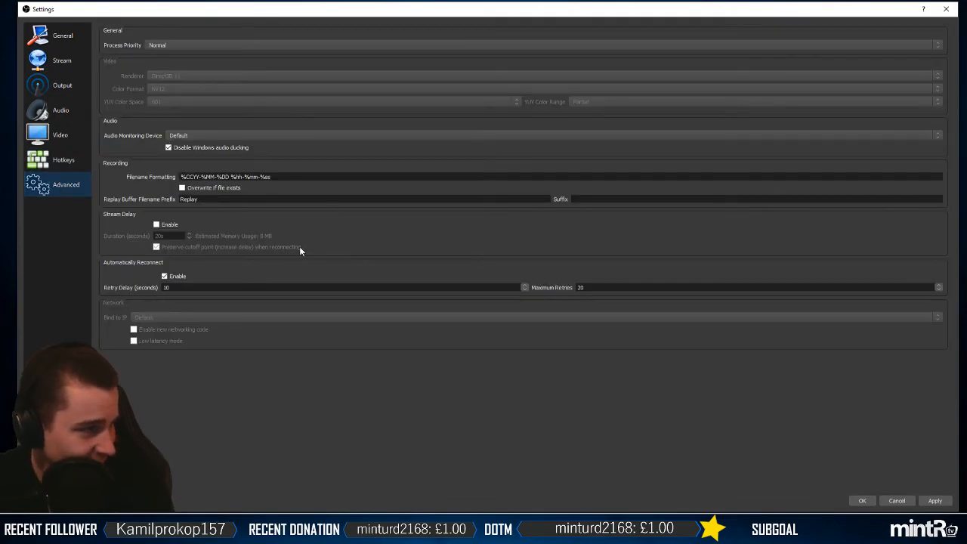
{"action": "mouse_move", "coordinate": [211, 257]}
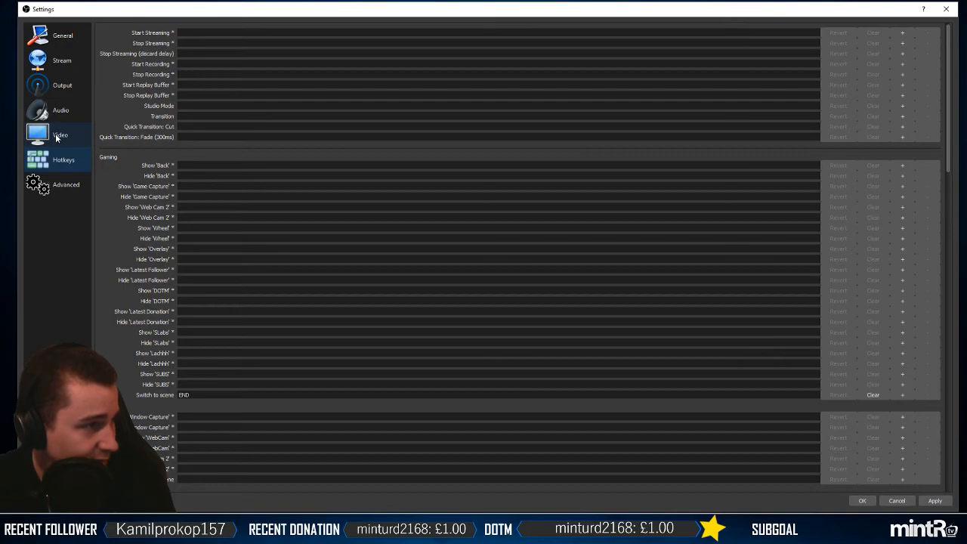
{"action": "left_click", "coordinate": [60, 135]}
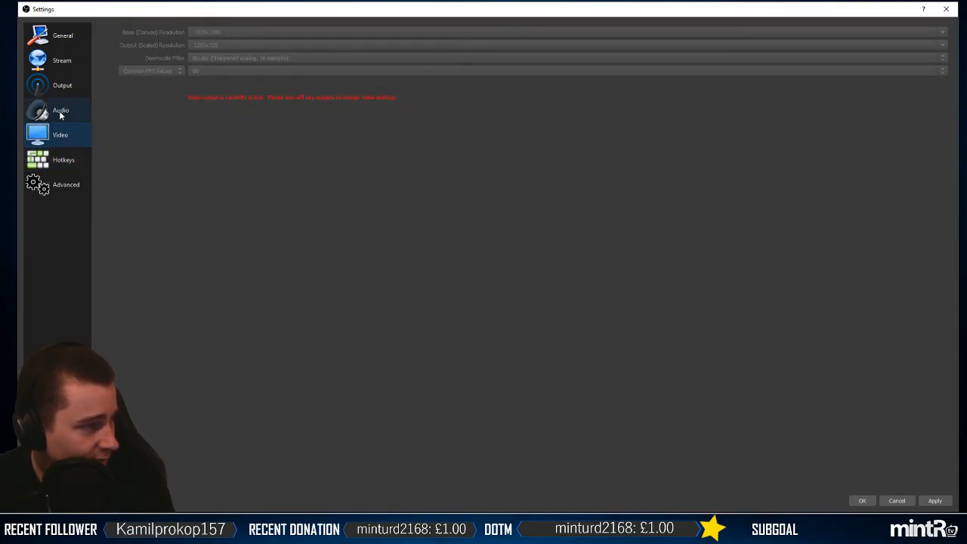
Step: Review the Audio and General pages and land back on the Output streaming settings
{"action": "left_click", "coordinate": [60, 110]}
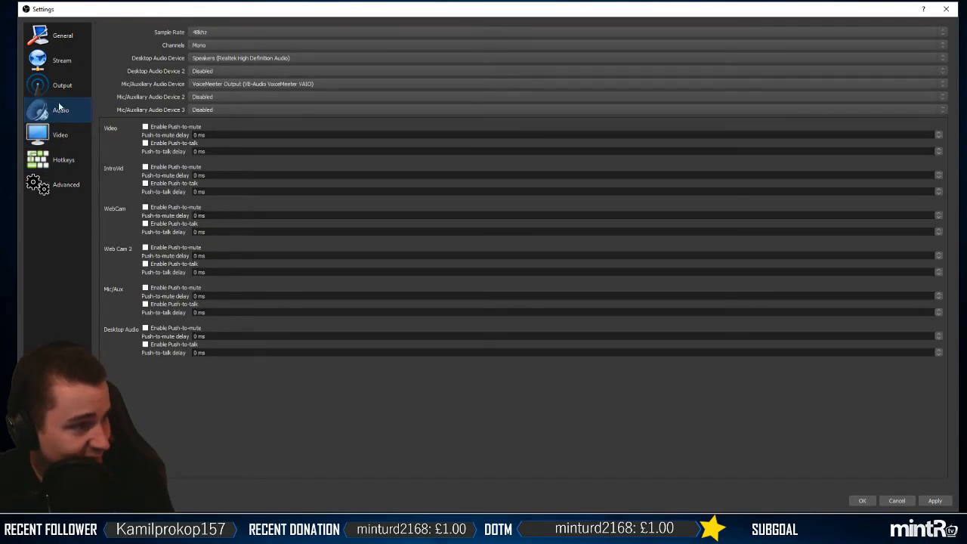
{"action": "left_click", "coordinate": [62, 84]}
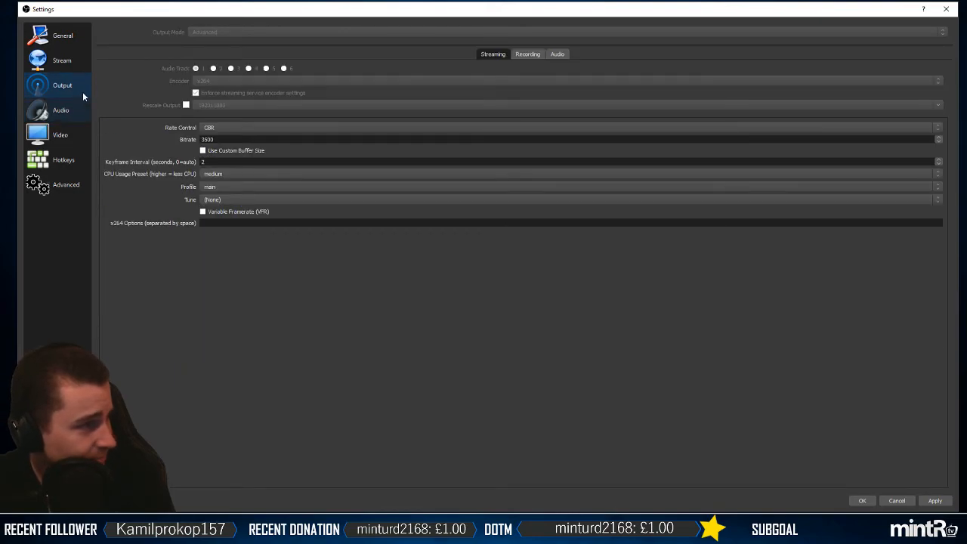
{"action": "left_click", "coordinate": [63, 37]}
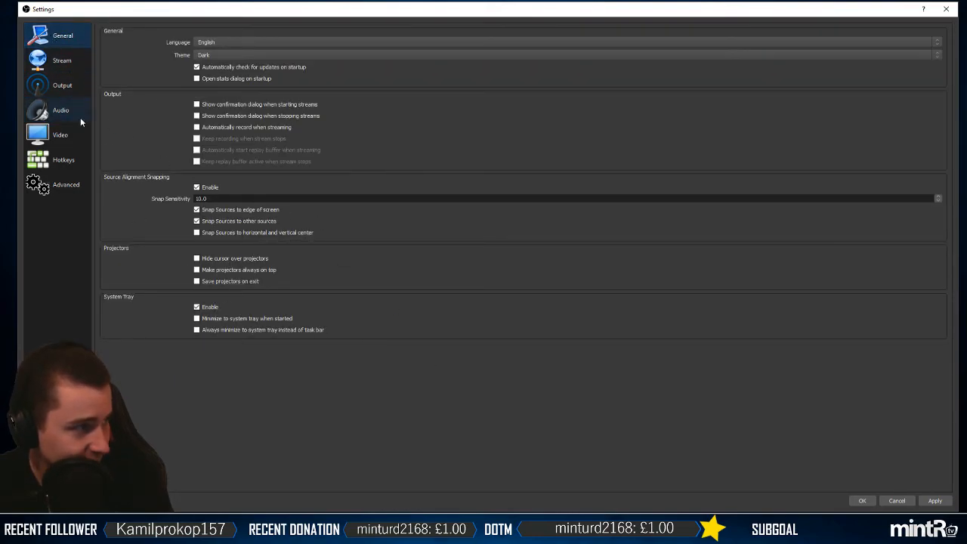
{"action": "left_click", "coordinate": [62, 85]}
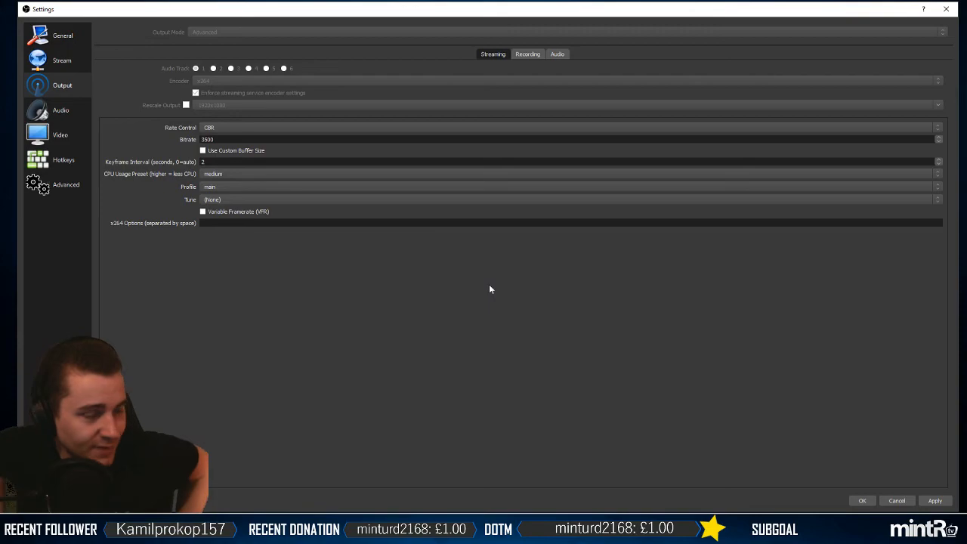